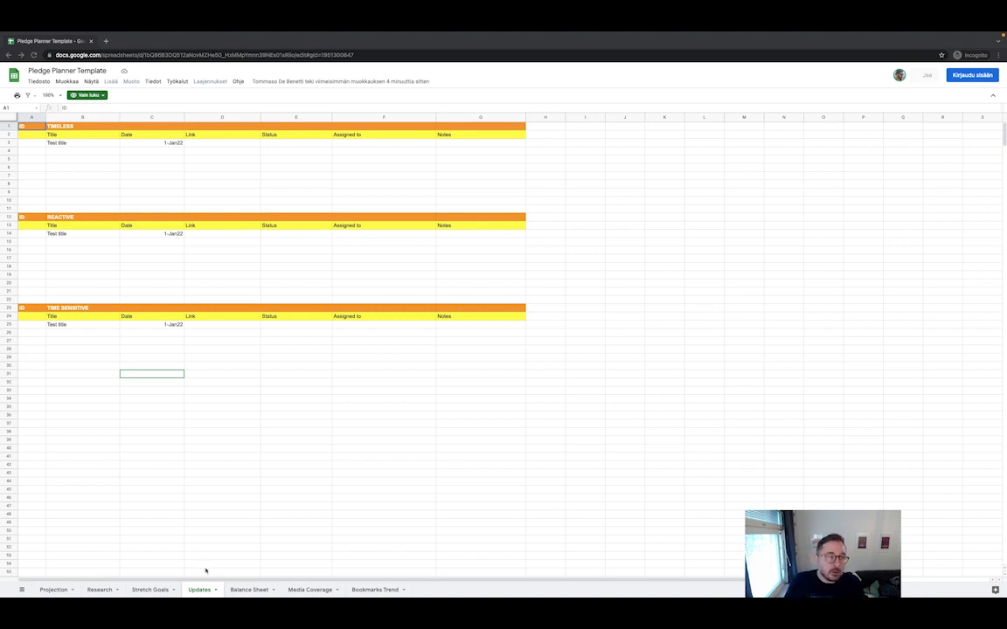
left_click(73, 126)
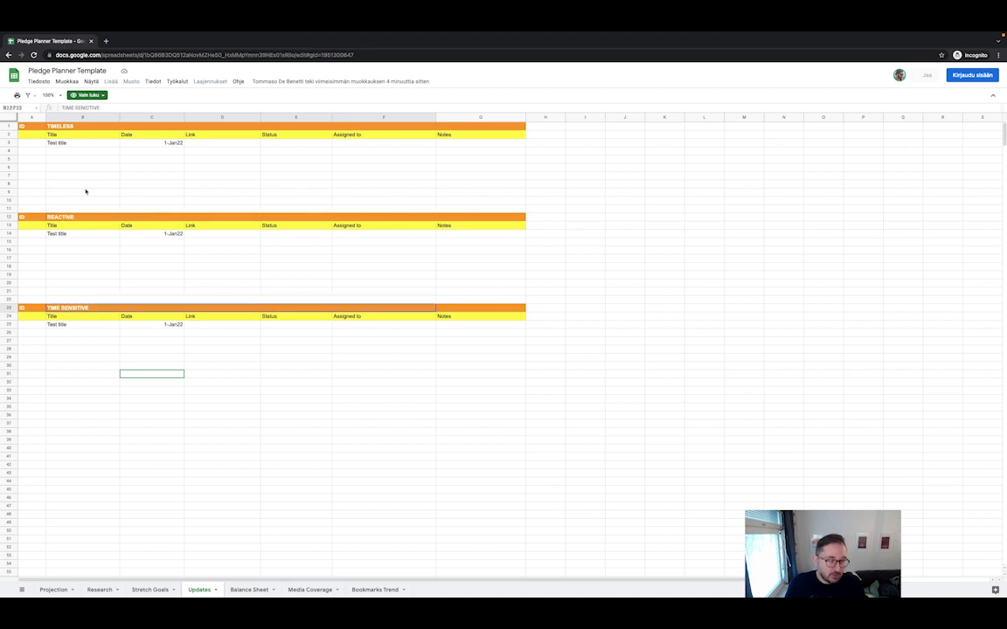
left_click(60, 125)
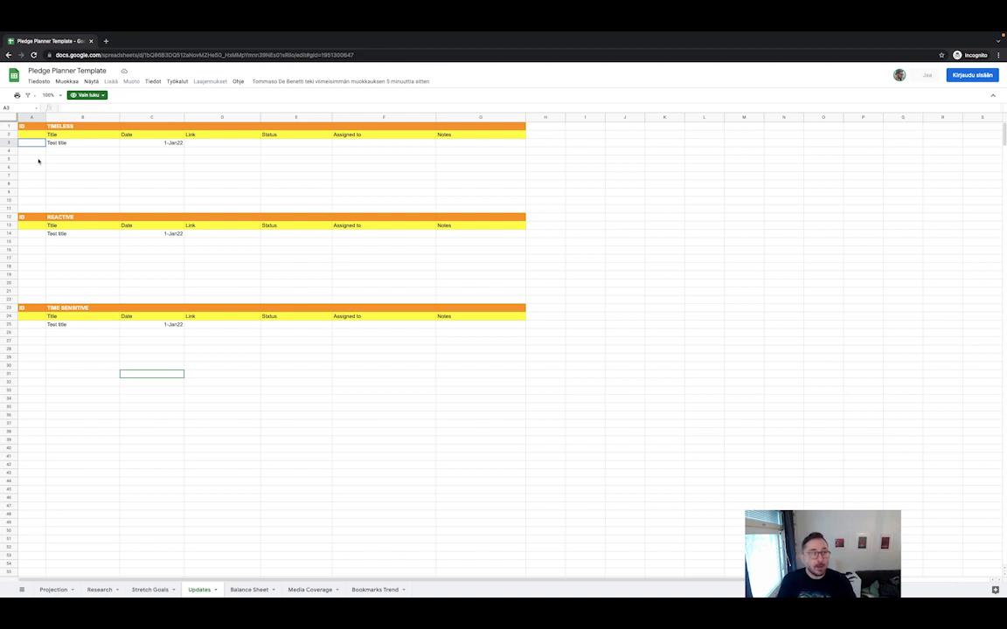
left_click(82, 144)
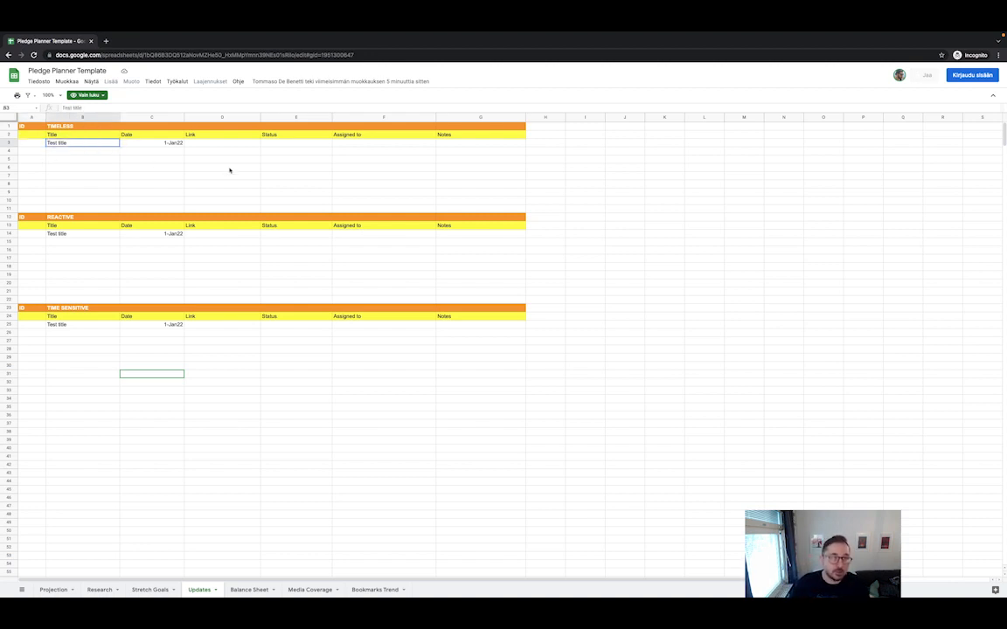
left_click(151, 144)
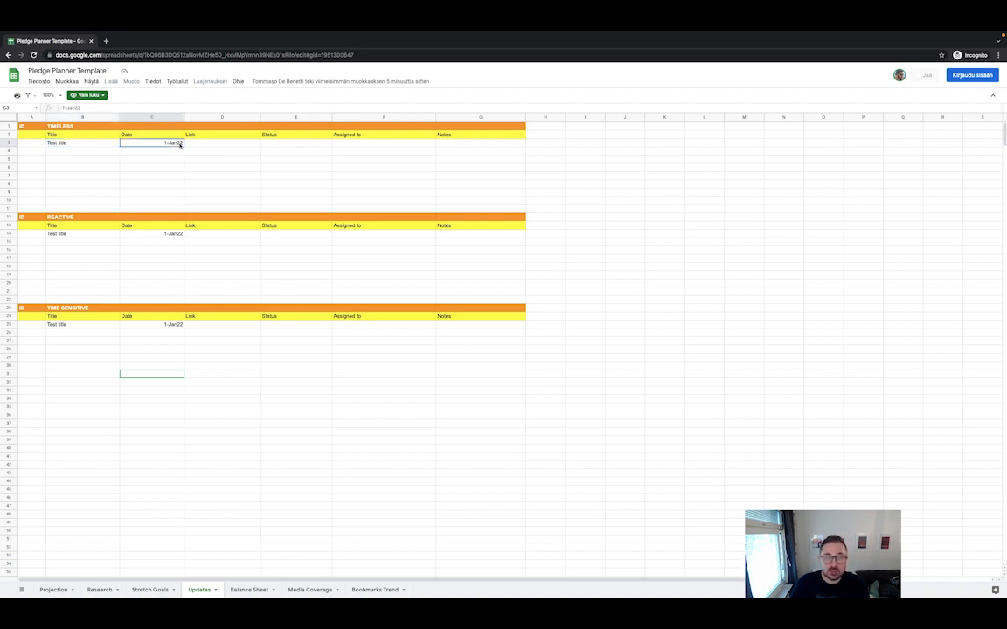
left_click(221, 144)
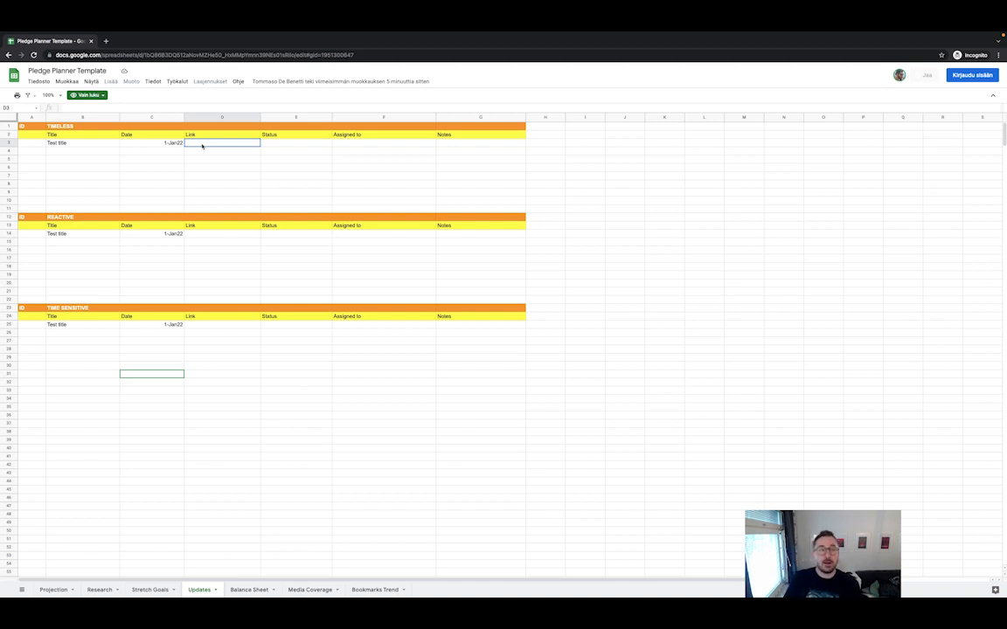
left_click(295, 143)
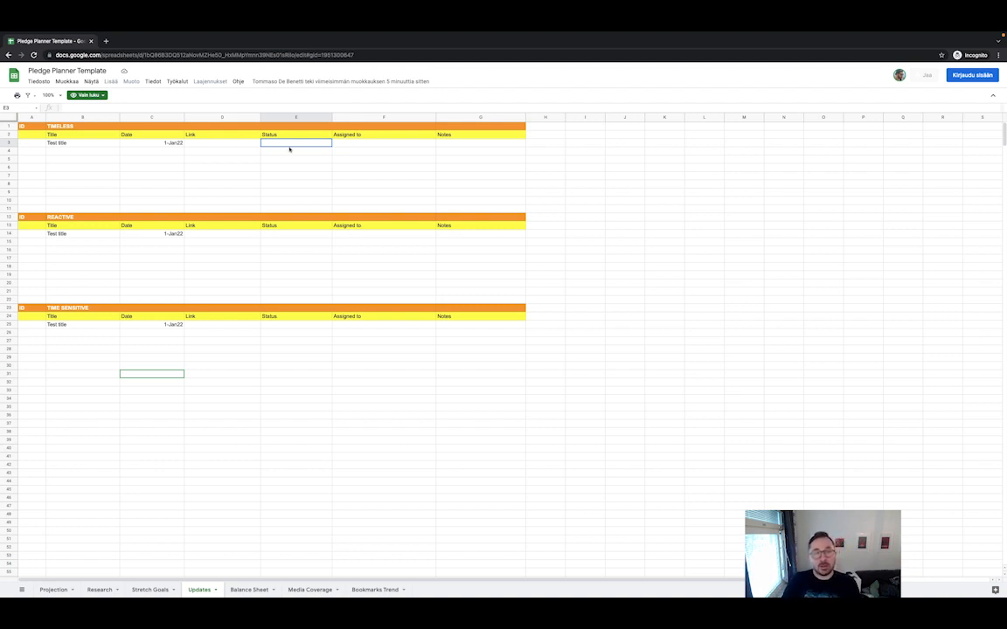
left_click(383, 143)
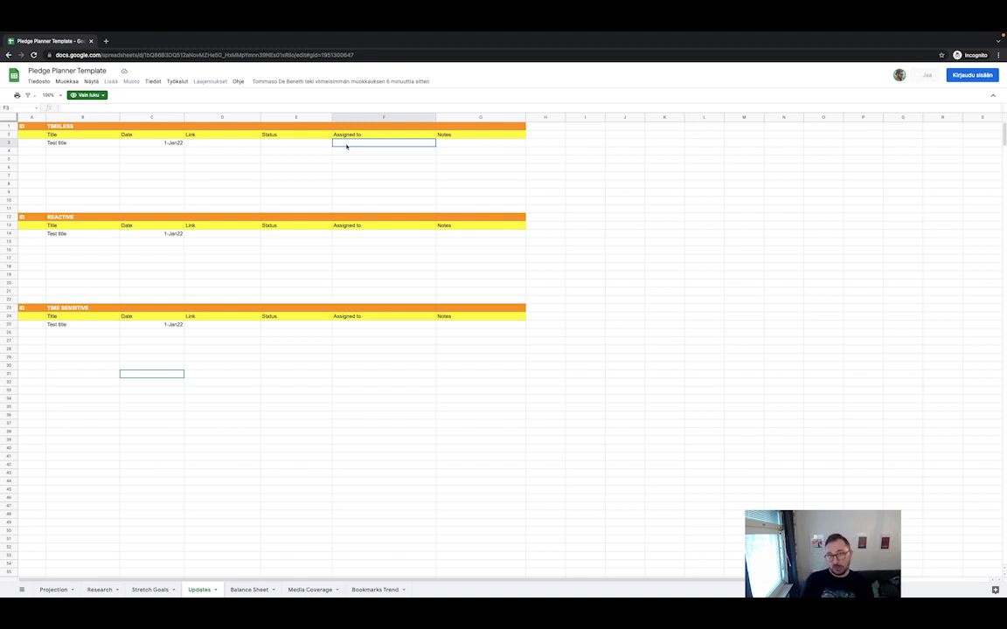
mouse_move(430, 147)
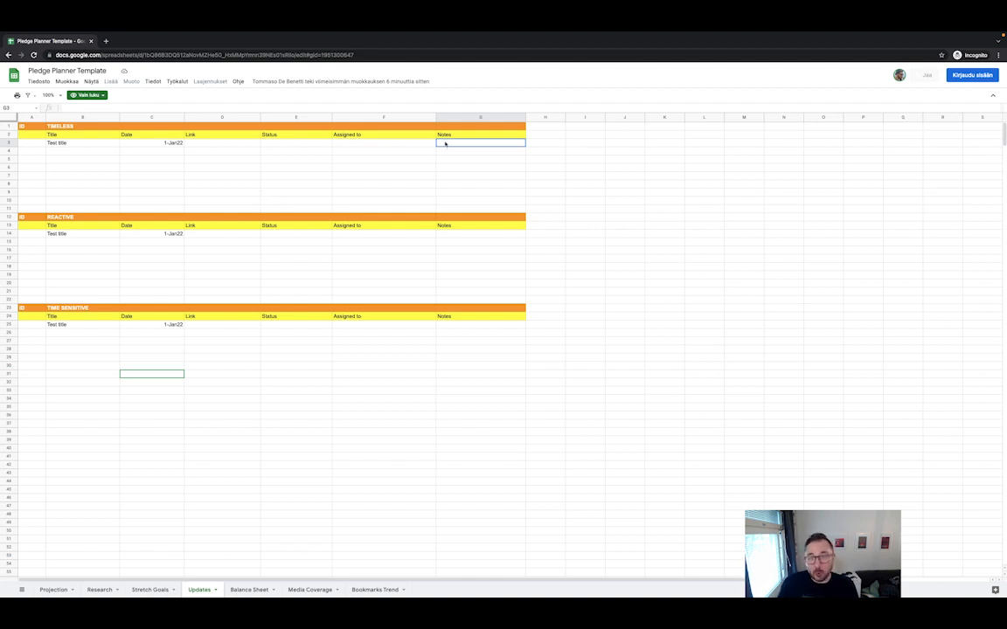
mouse_move(452, 150)
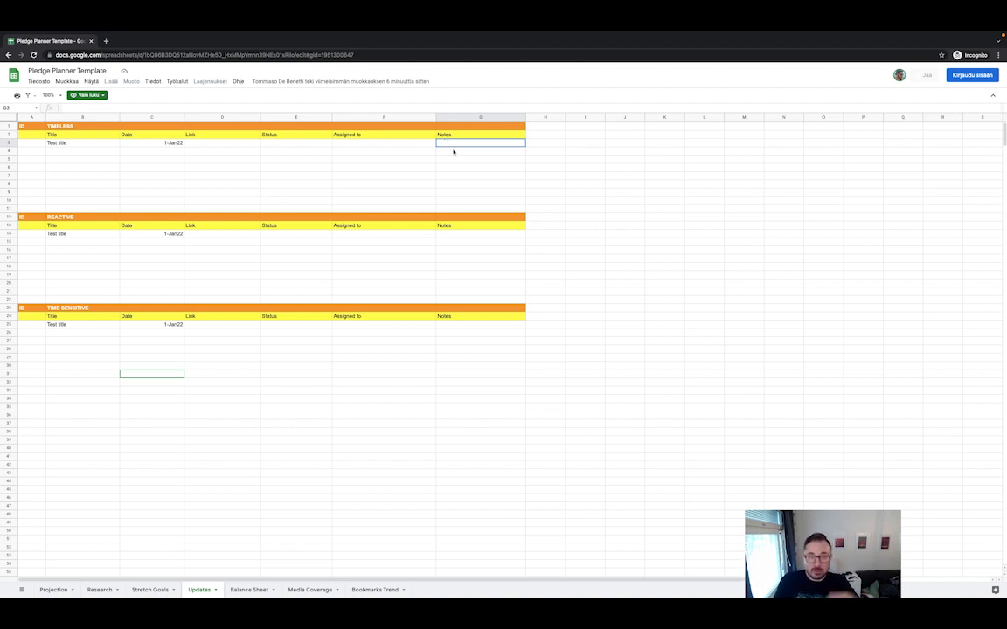
left_click(479, 150)
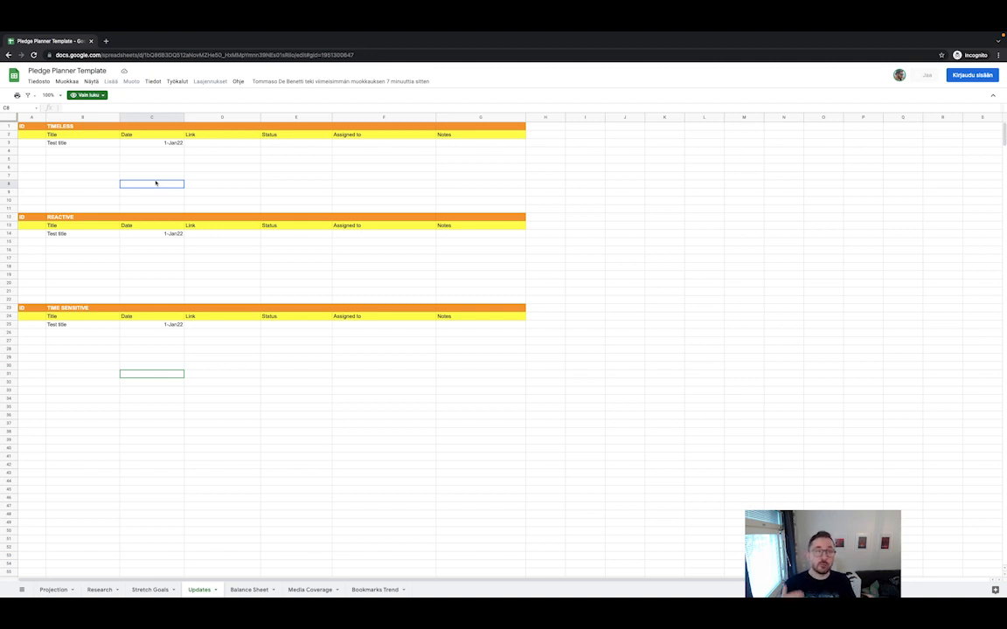
left_click(83, 150)
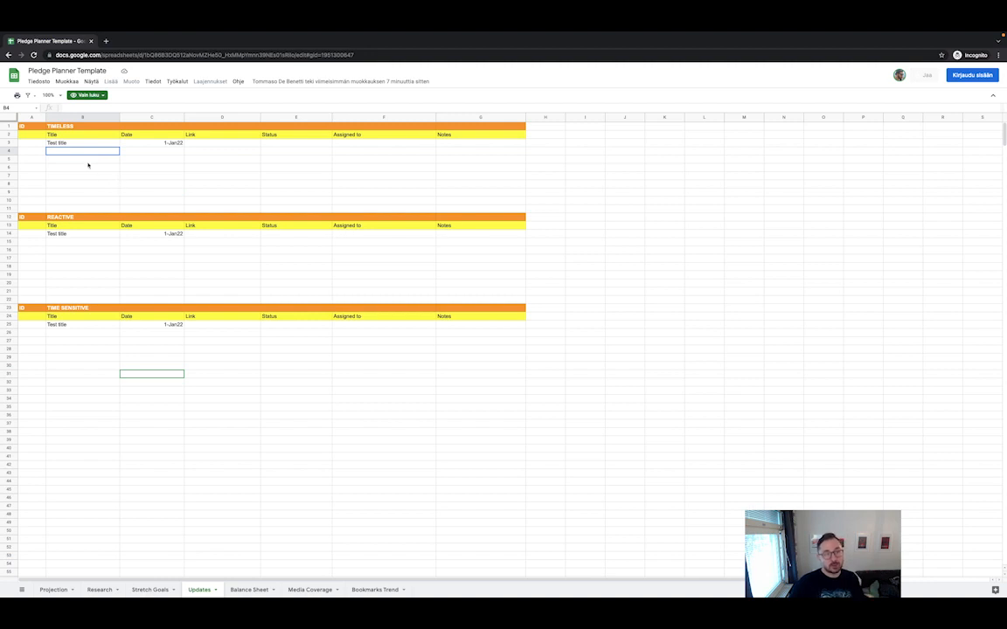
left_click(82, 157)
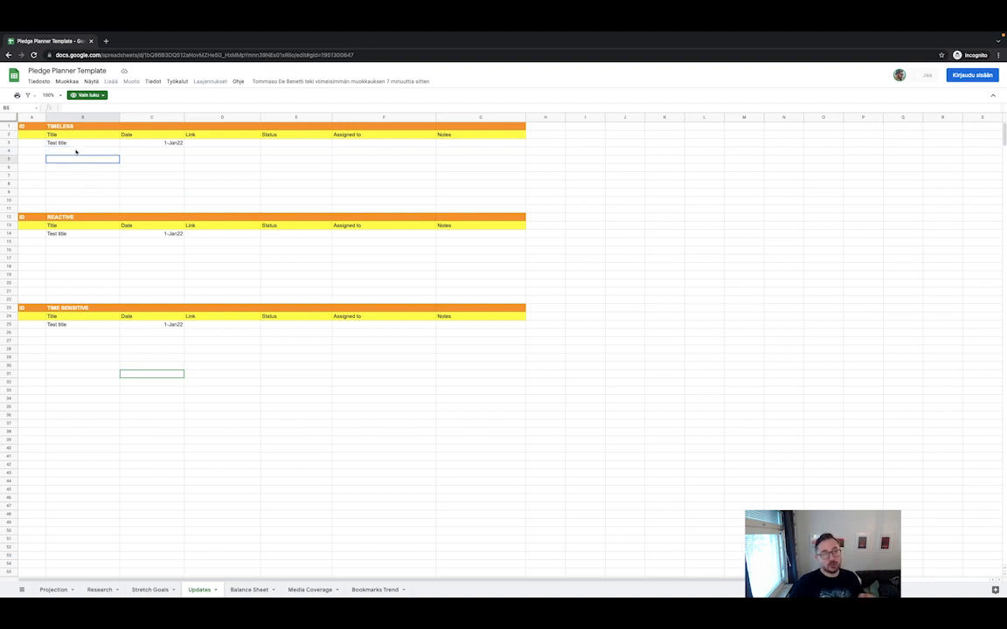
left_click(82, 175)
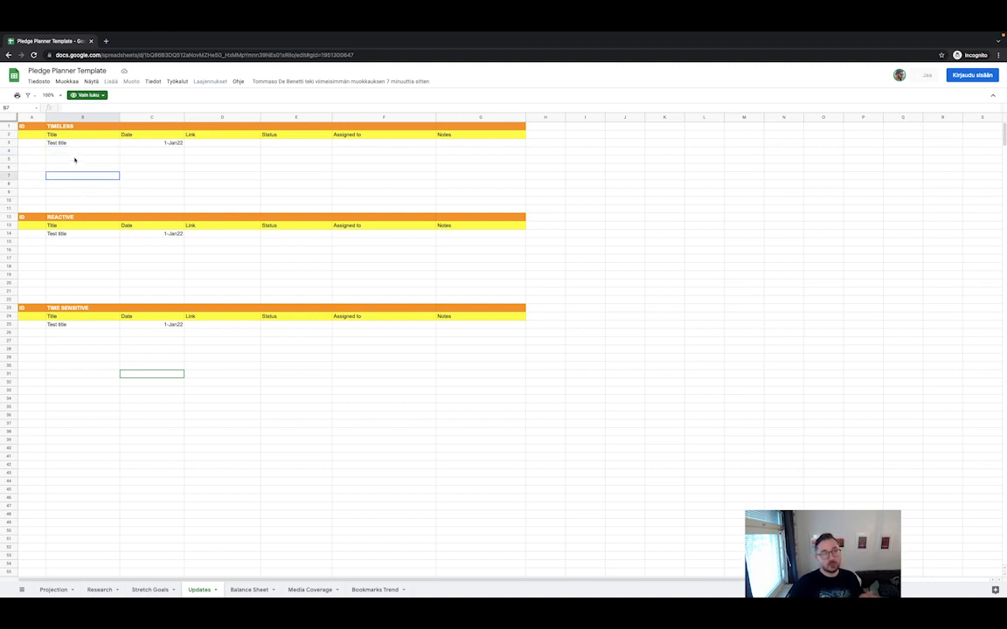
mouse_move(52, 247)
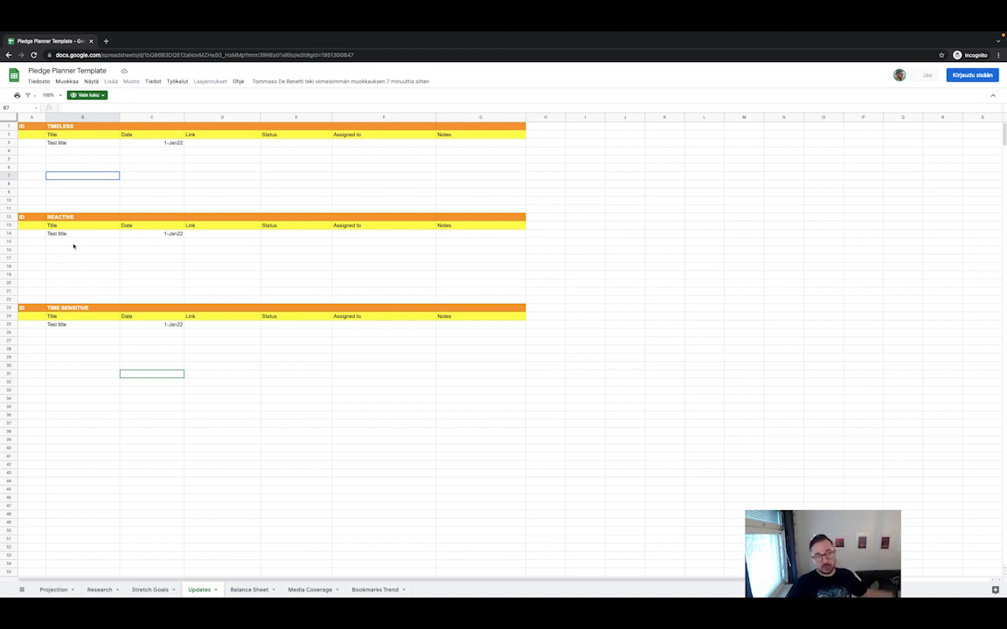
mouse_move(80, 255)
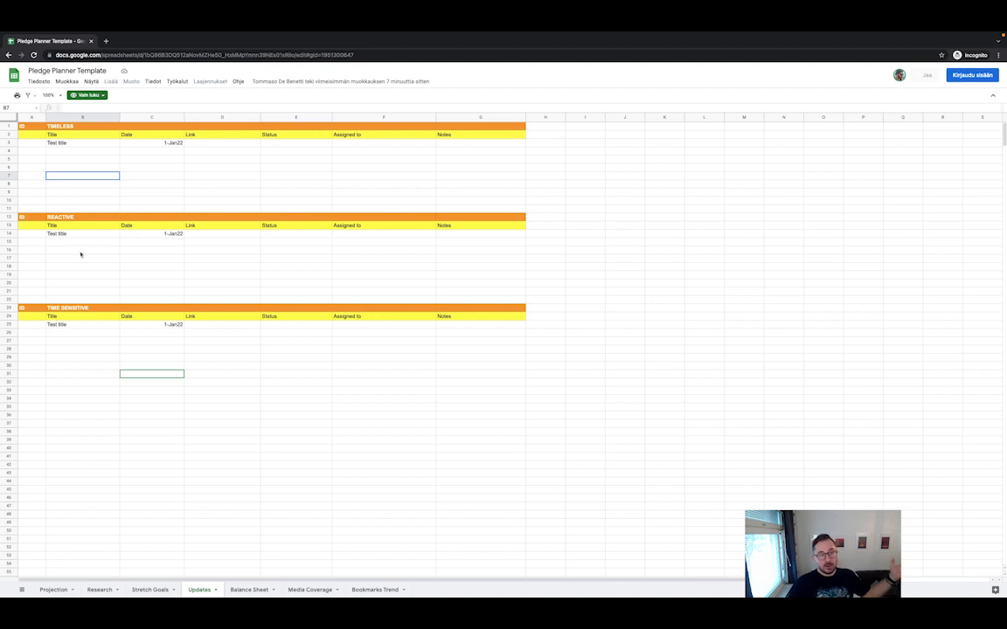
left_click(82, 332)
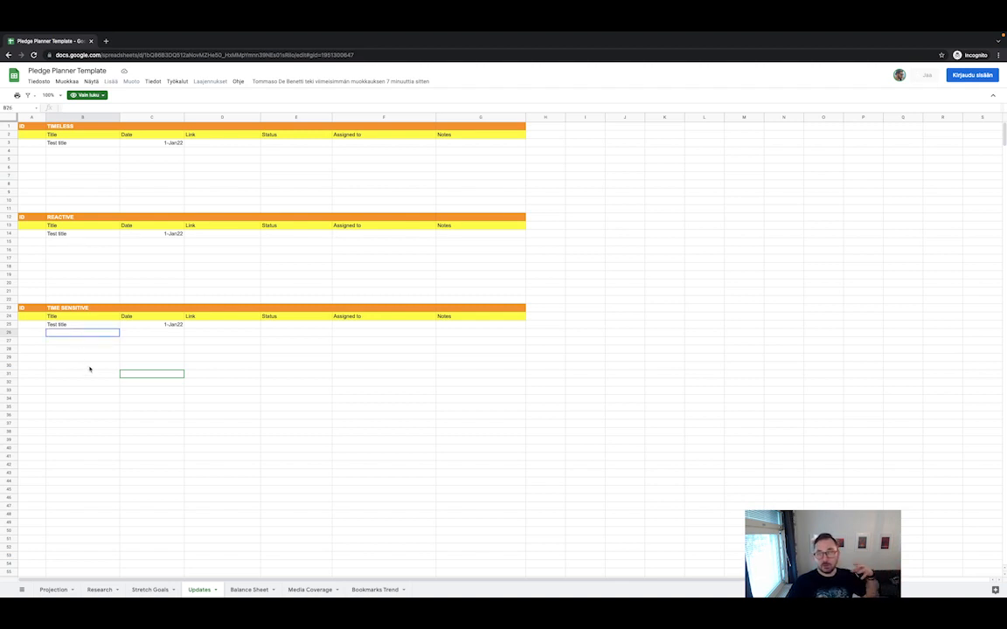